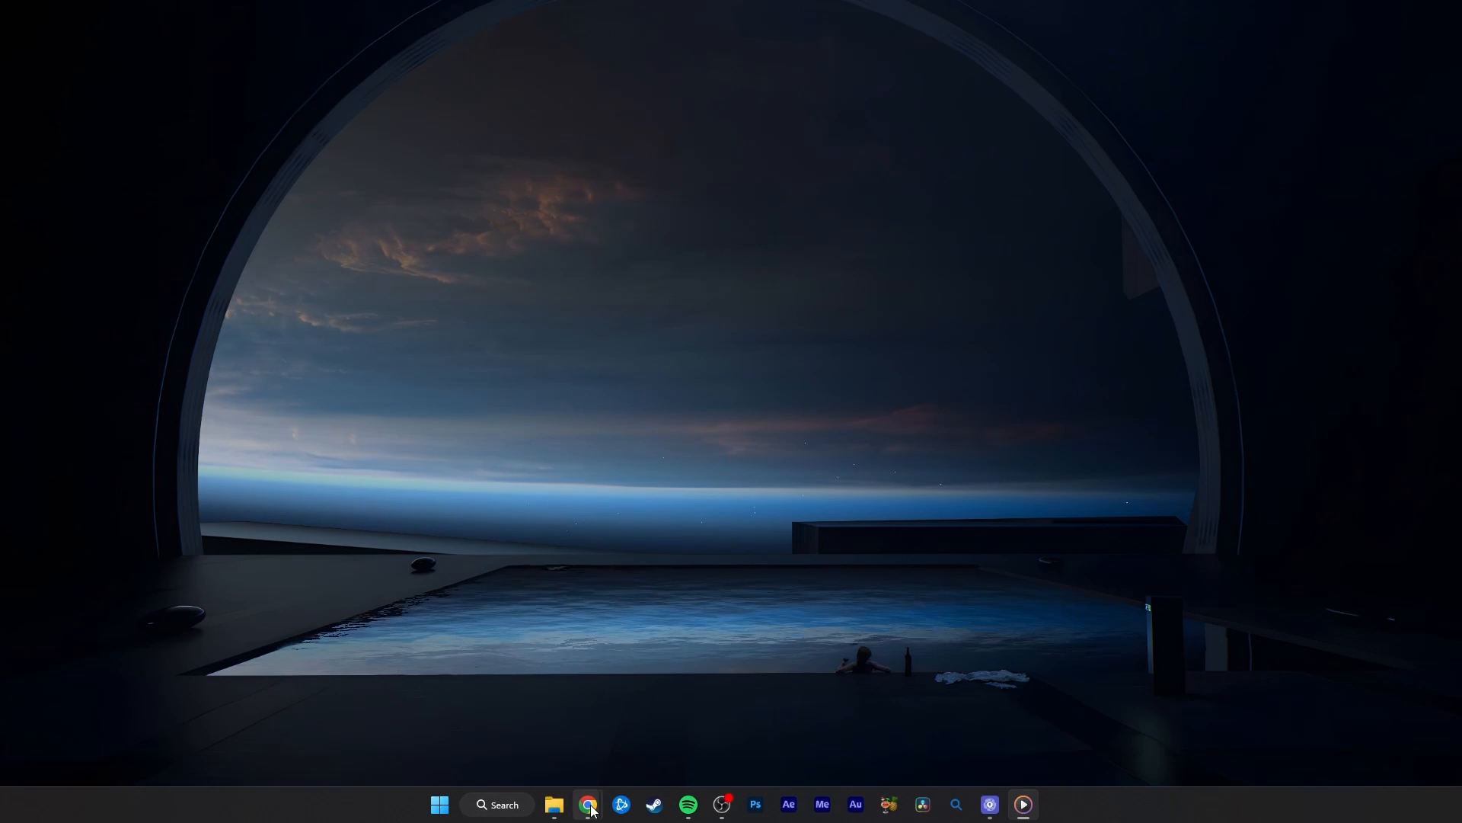
Launch Google Chrome and reach bard.google.com showing the unsupported-country notice
{"action": "left_click", "coordinate": [587, 804]}
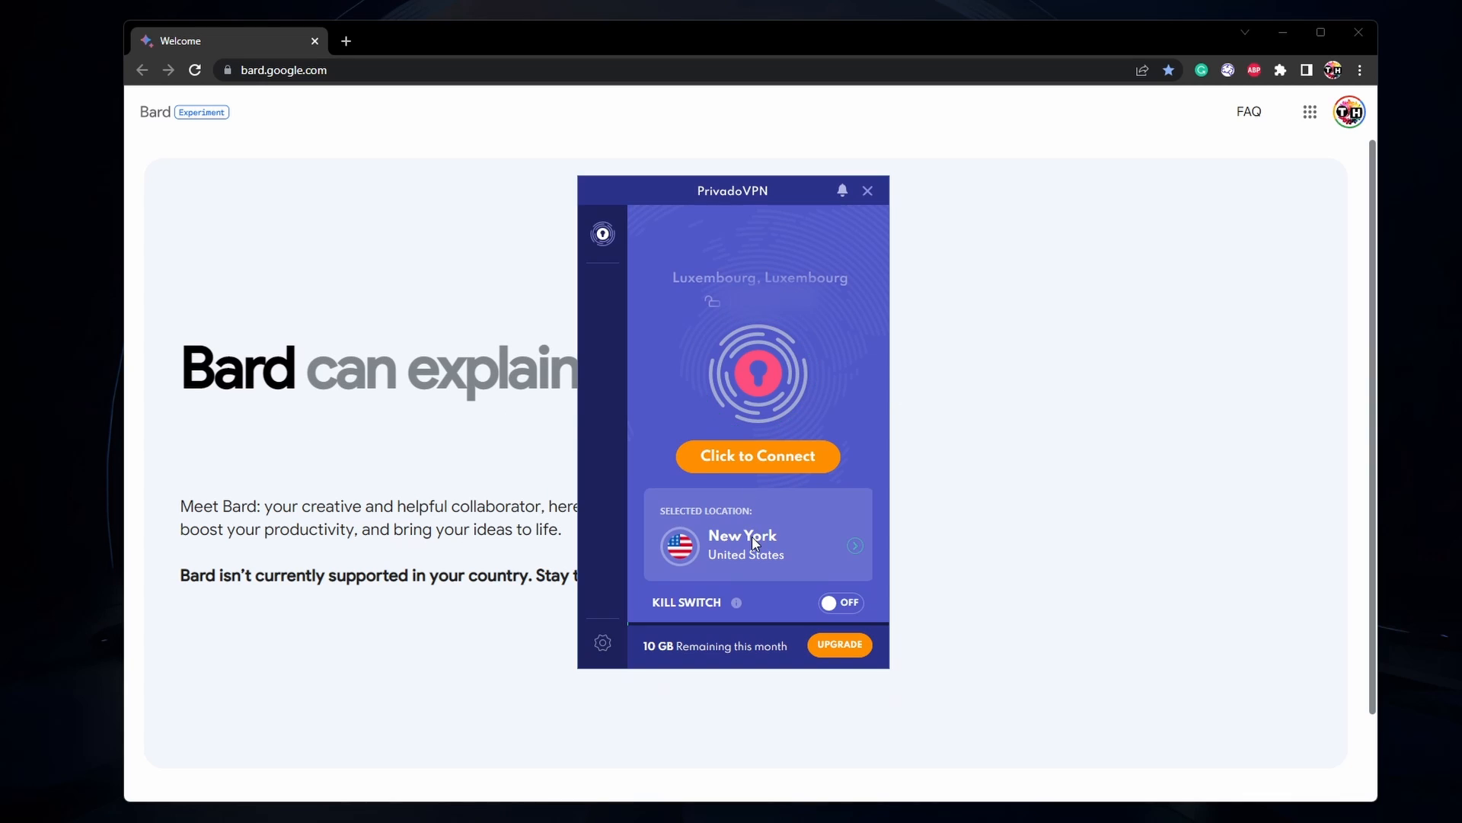
Connect PrivadoVPN to the New York, United States server and reload the Bard page
{"action": "left_click", "coordinate": [758, 545]}
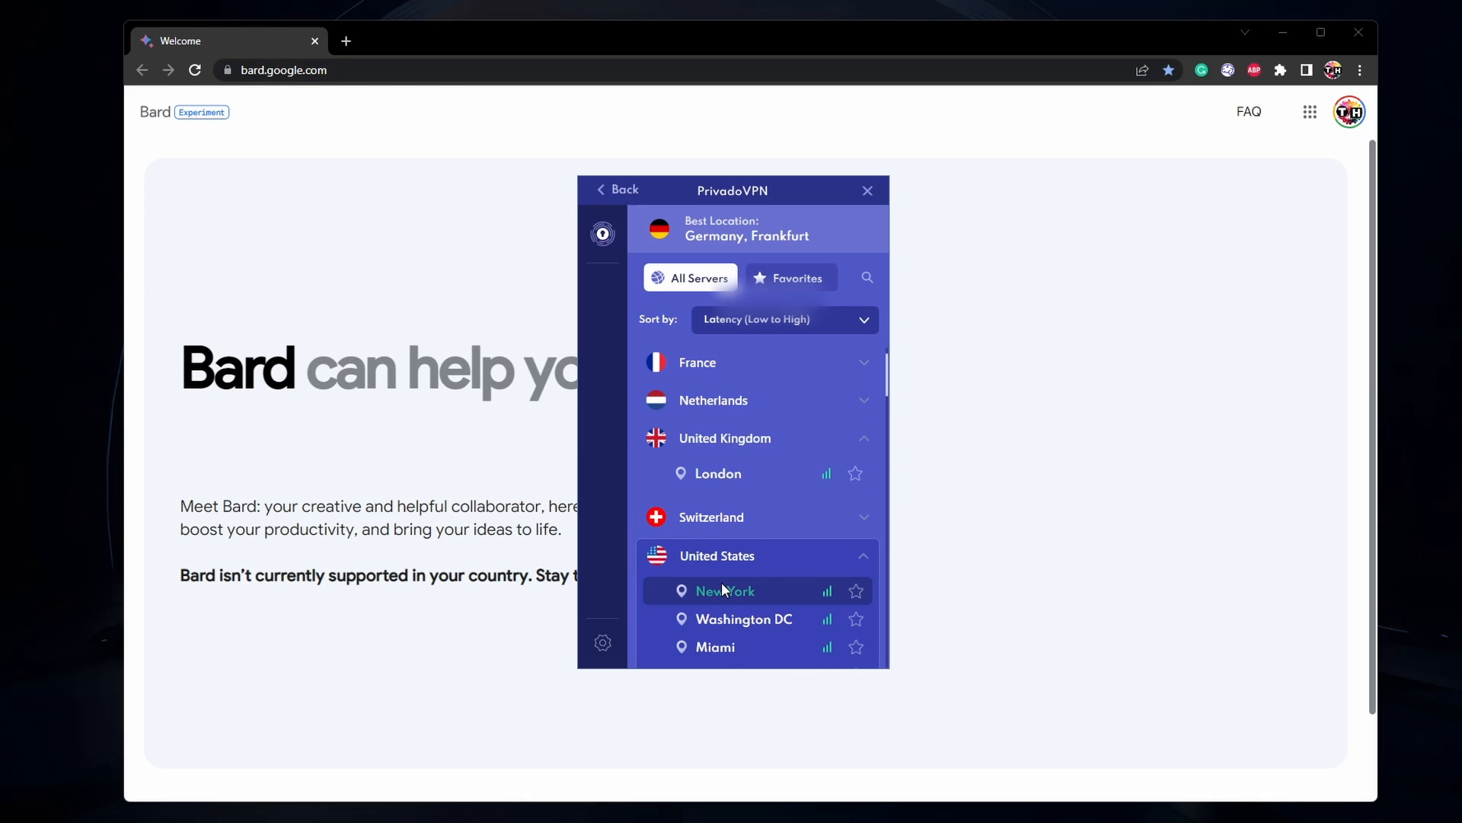
{"action": "left_click", "coordinate": [725, 591]}
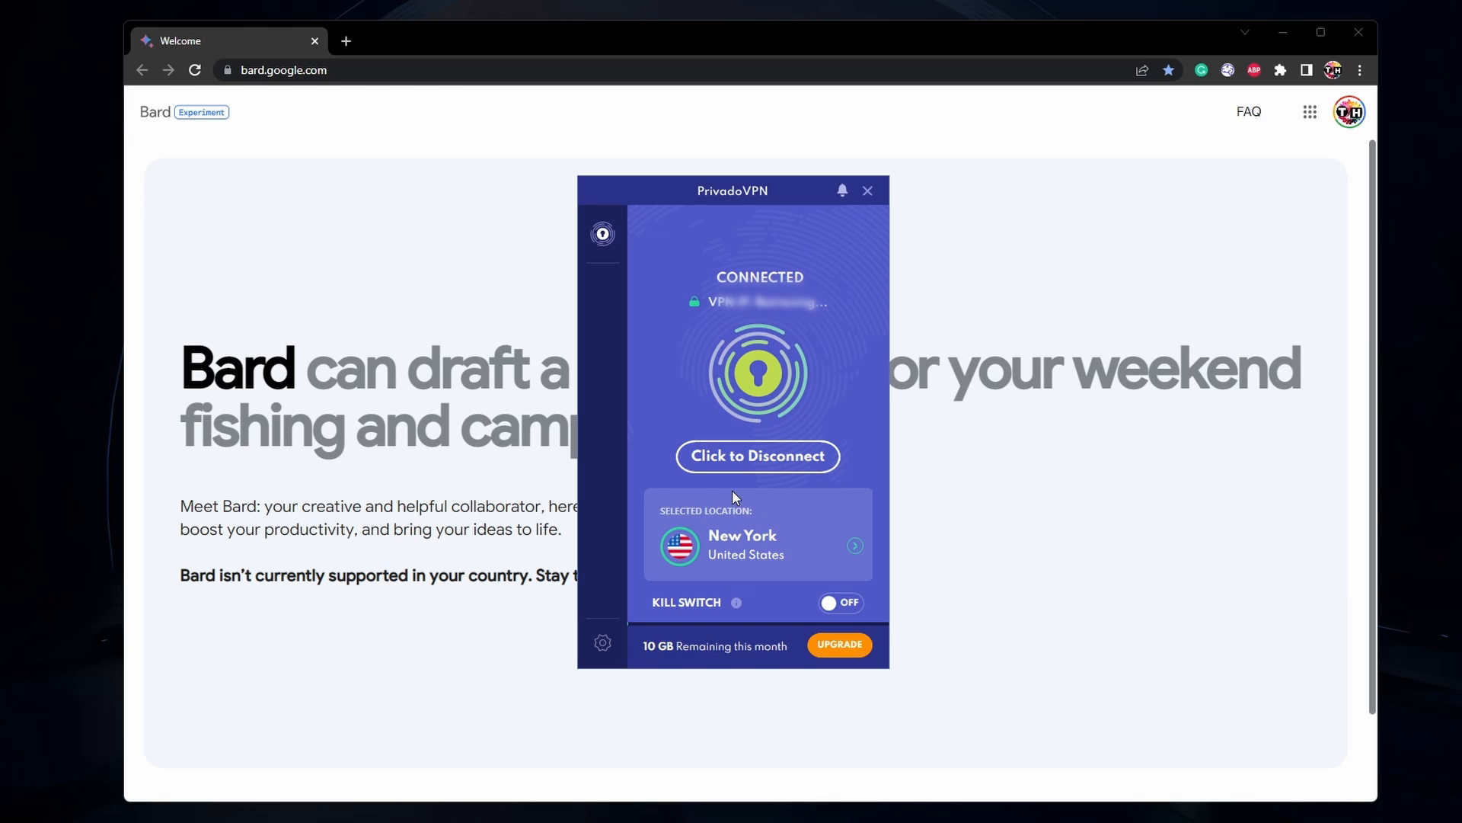
{"action": "left_click", "coordinate": [867, 190]}
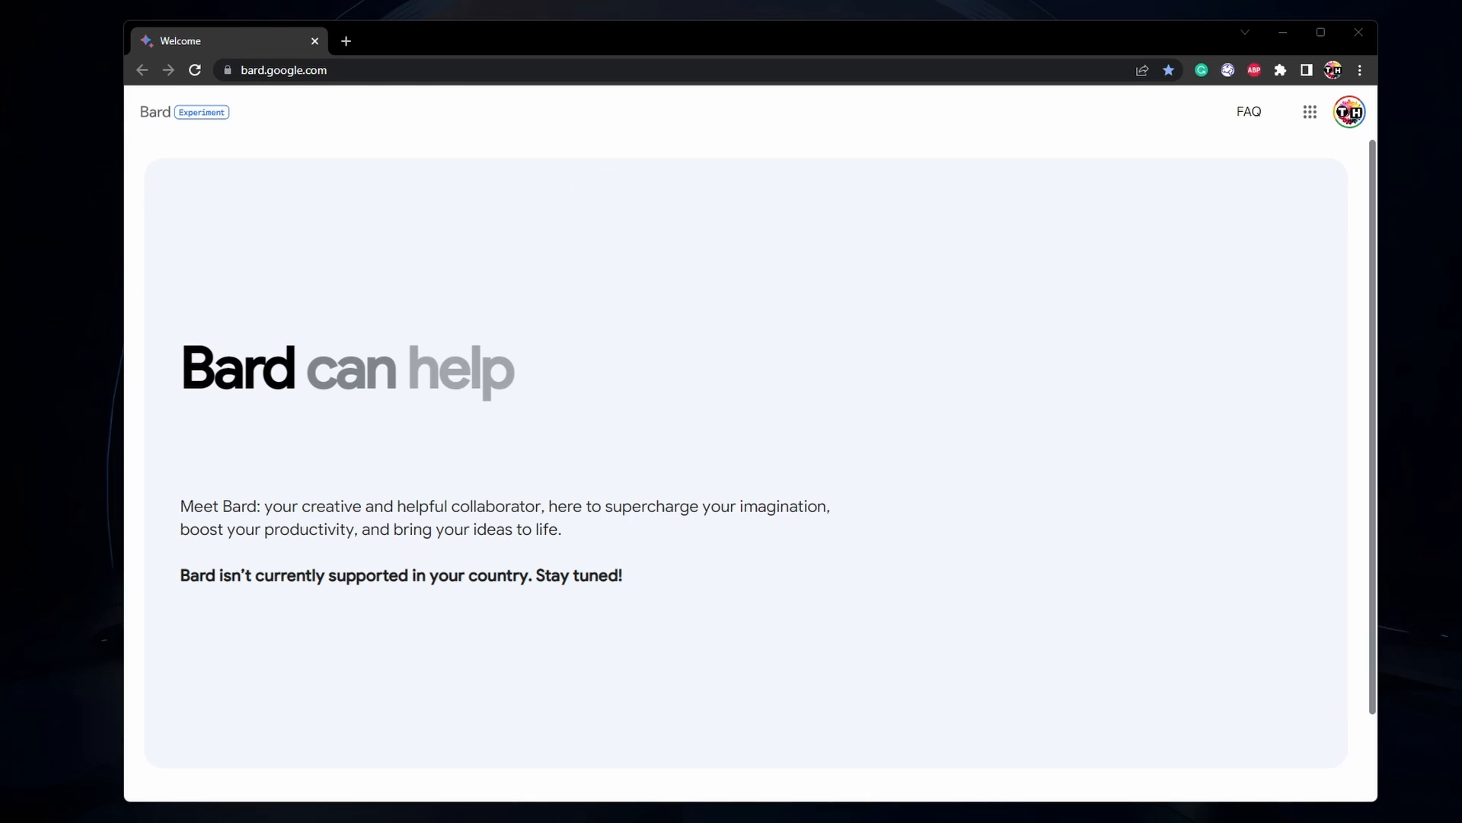
{"action": "left_click", "coordinate": [195, 70]}
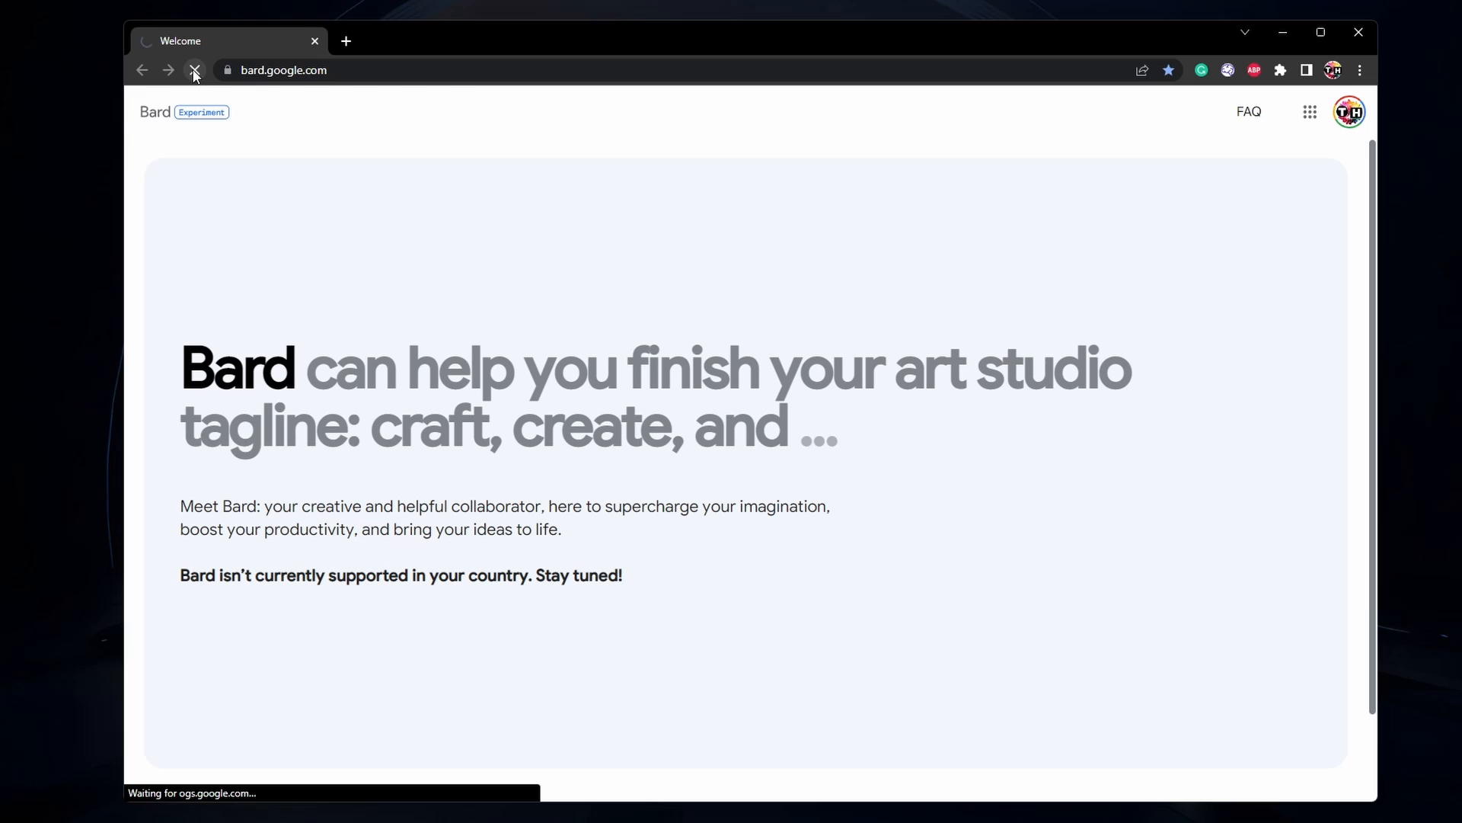